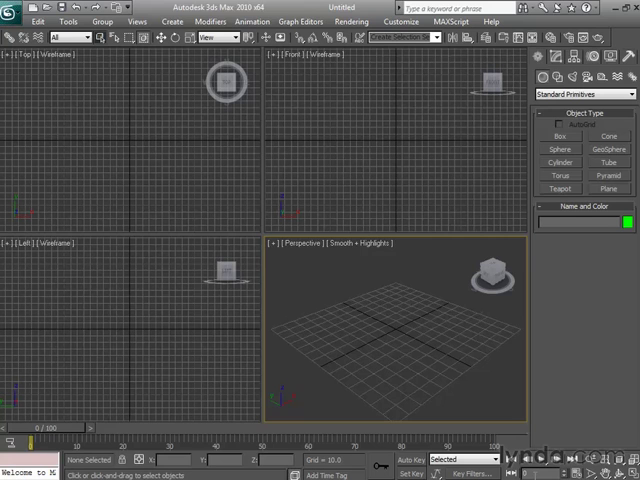
# - Draw a green box primitive with a rectangular footprint and a short height in the Top viewport
pyautogui.click(558, 136)
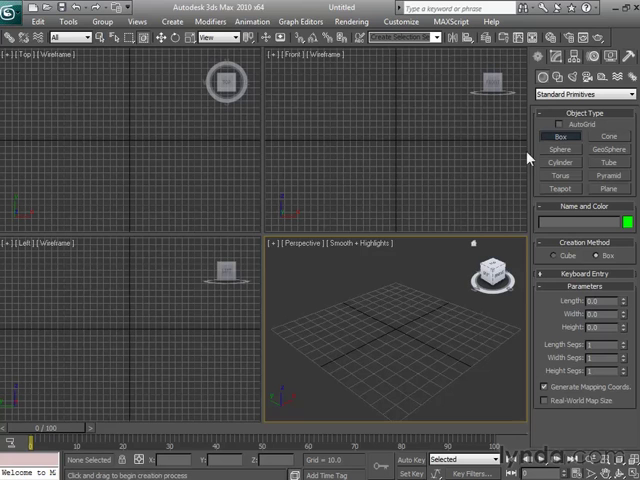
pyautogui.moveTo(84, 130); pyautogui.dragTo(180, 184)
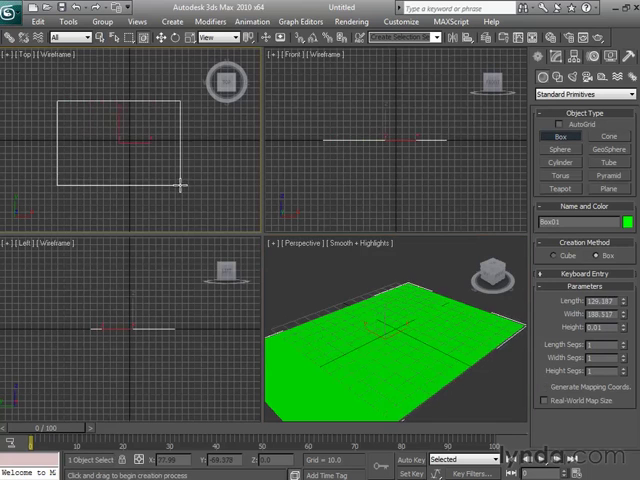
pyautogui.moveTo(180, 184); pyautogui.dragTo(180, 156)
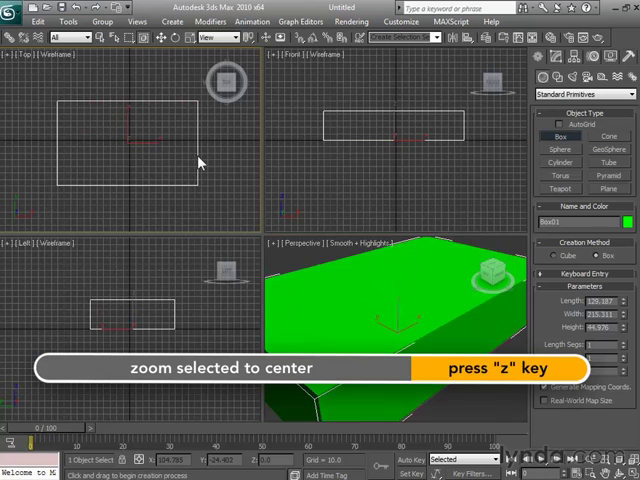
# - Zoom extents on the selected box so it fills all viewports
pyautogui.press('z')
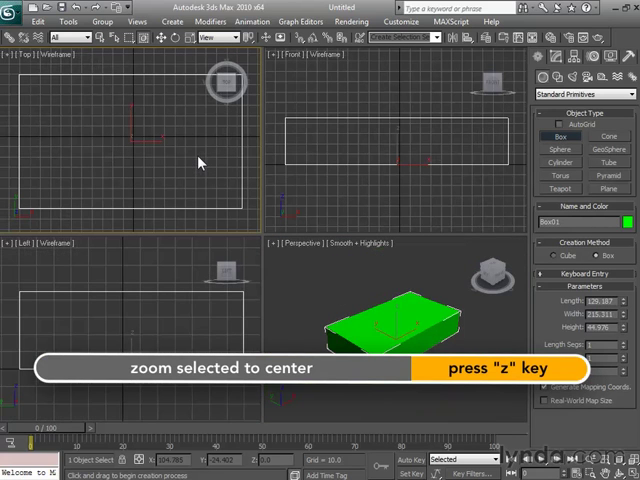
pyautogui.press('z')
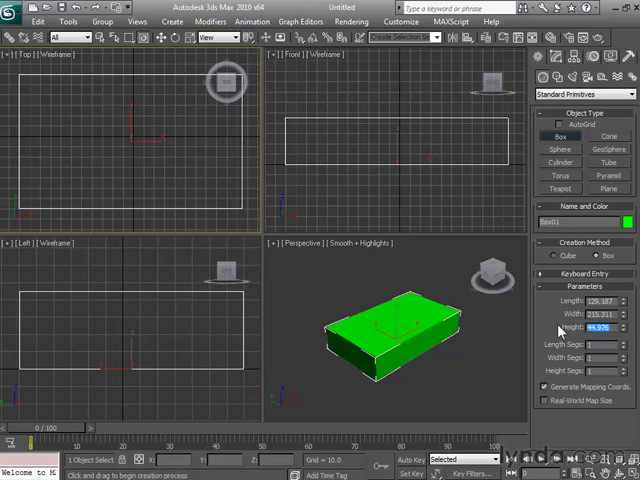
# - Reach the System Unit Setup dialog via Customize > Units Setup, showing inches
pyautogui.click(396, 20)
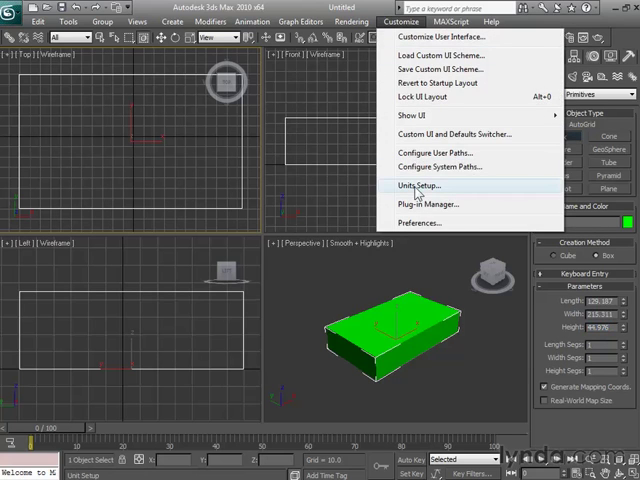
pyautogui.click(418, 184)
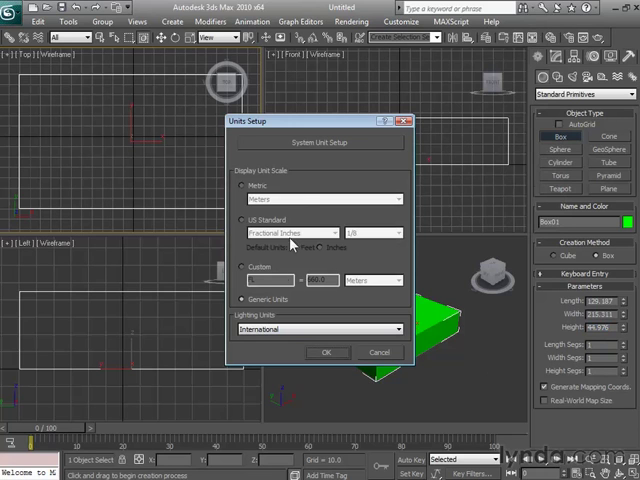
pyautogui.click(318, 142)
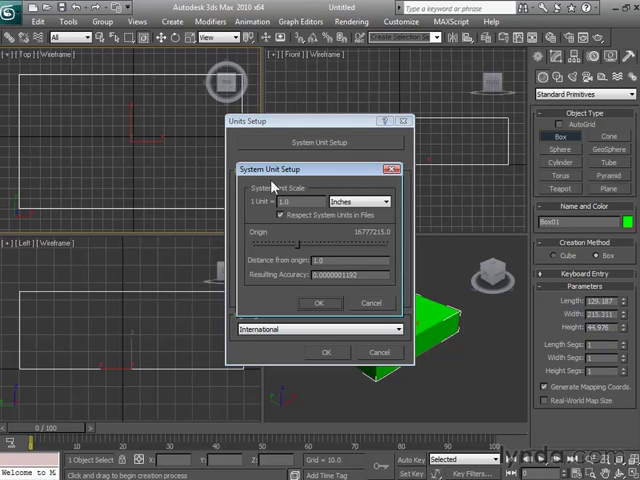
pyautogui.moveTo(312, 194)
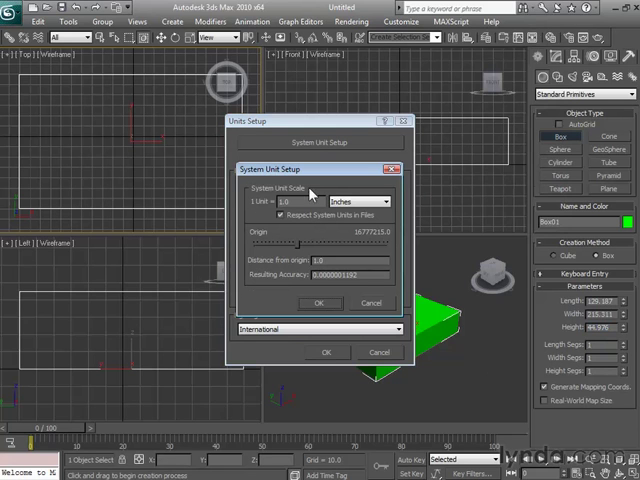
# - Close System Unit Setup, try Metric with meters, then move to another display unit option
pyautogui.click(320, 304)
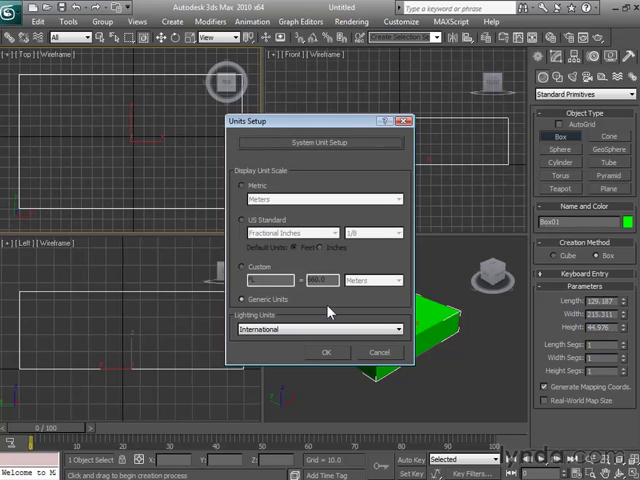
pyautogui.click(246, 184)
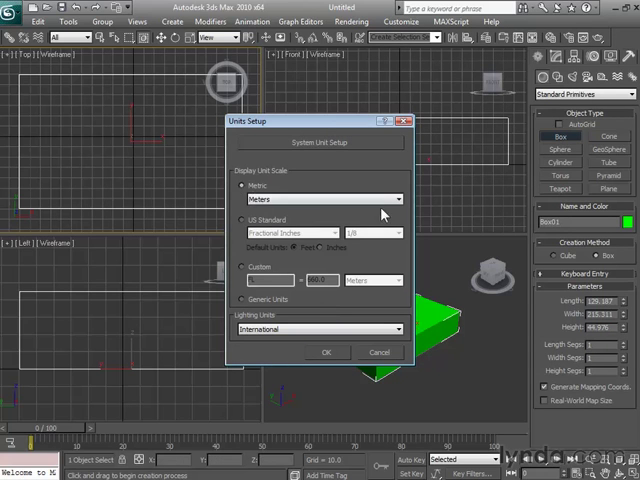
pyautogui.click(398, 200)
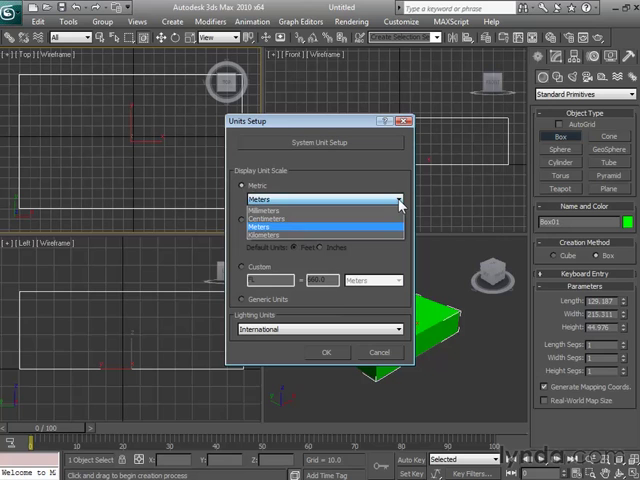
pyautogui.click(246, 220)
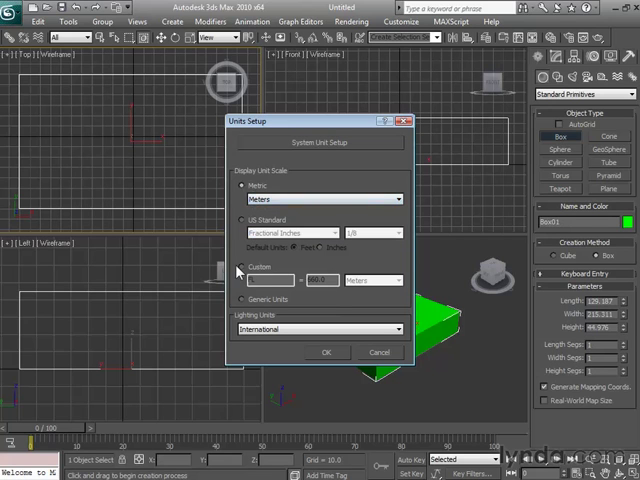
pyautogui.click(398, 280)
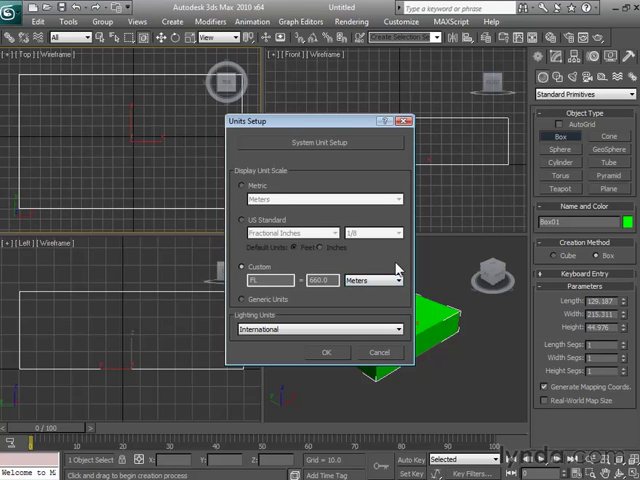
pyautogui.moveTo(324, 260)
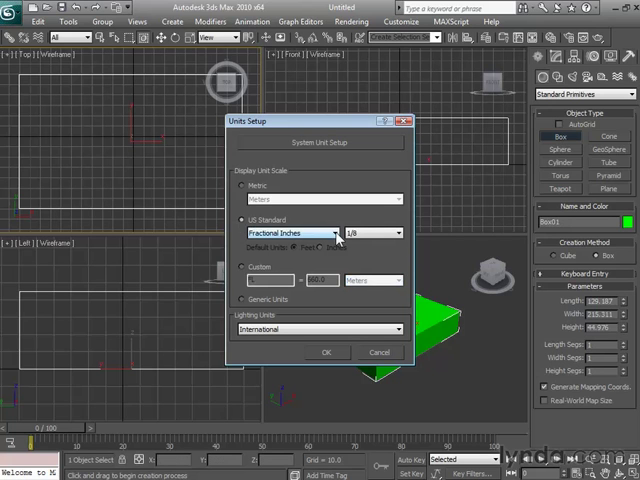
# - Set US Standard display units to Feet w/Fractional Inches at 1/4-inch precision
pyautogui.click(334, 232)
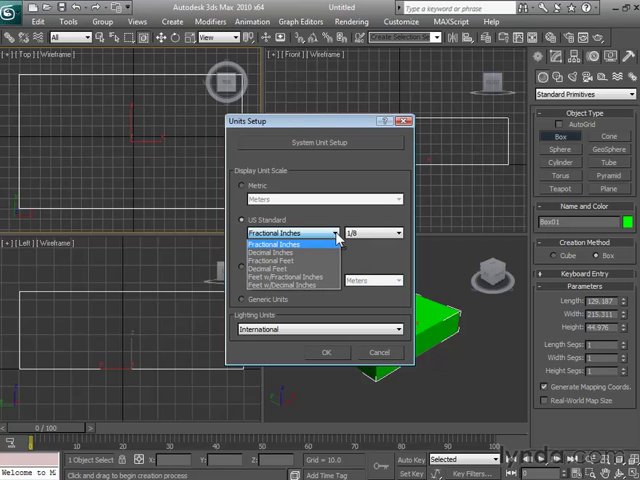
pyautogui.click(290, 276)
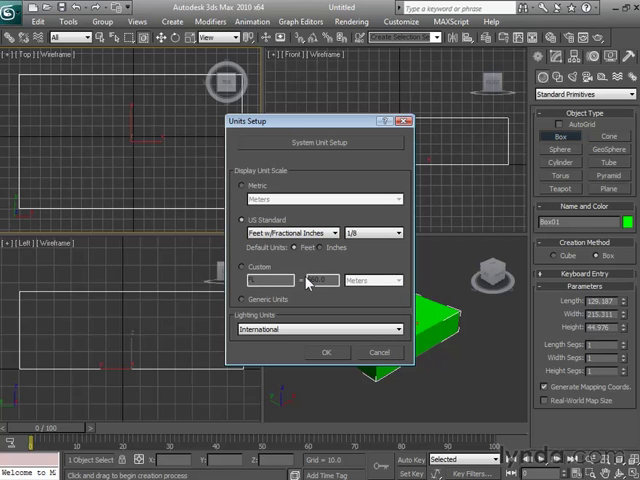
pyautogui.click(400, 232)
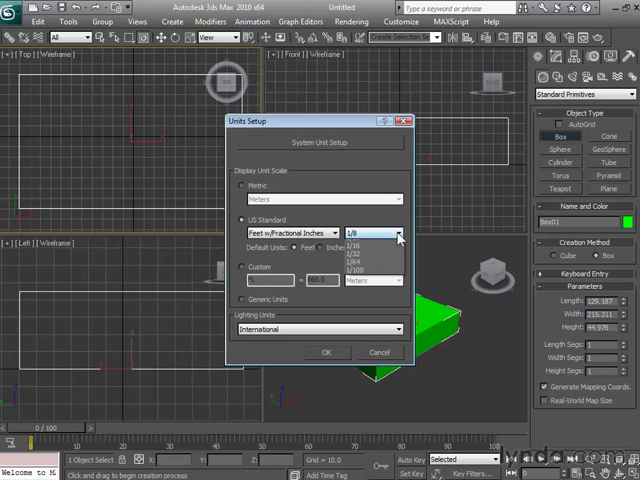
pyautogui.click(360, 246)
pyautogui.write("10'")
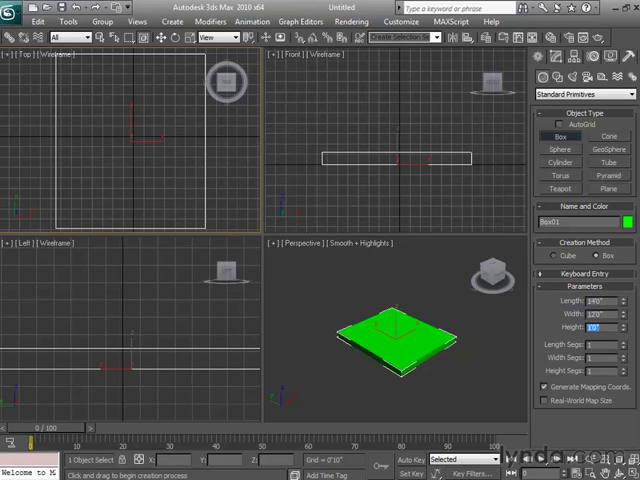
# - Reopen Units Setup to confirm feet-and-fractional-inches and accept it
pyautogui.click(404, 20)
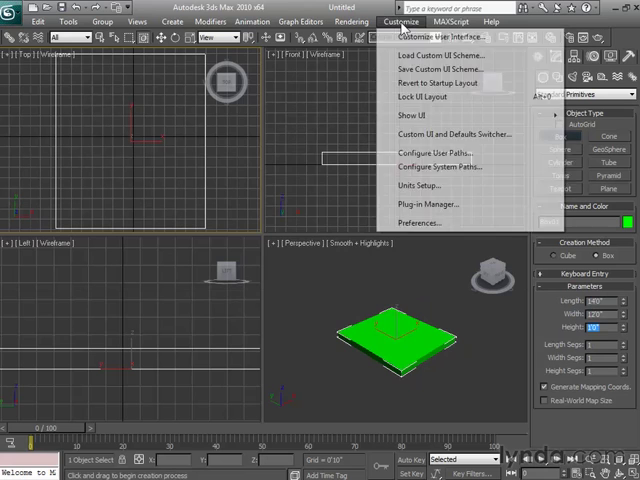
pyautogui.click(416, 184)
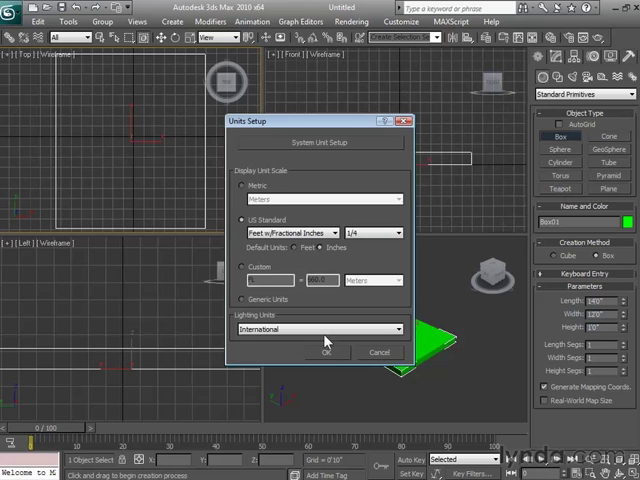
pyautogui.click(324, 352)
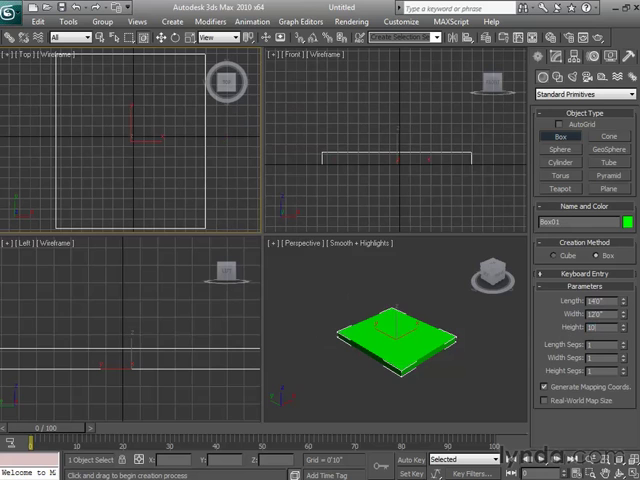
# - Set one of the slab's box parameters to 24
pyautogui.tripleClick(598, 328)
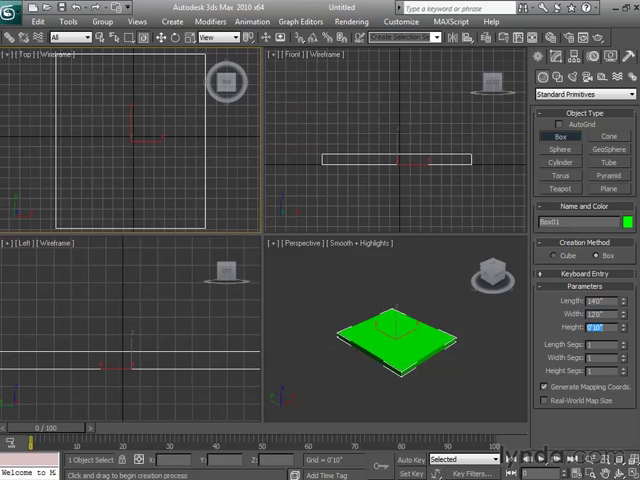
pyautogui.write('24')
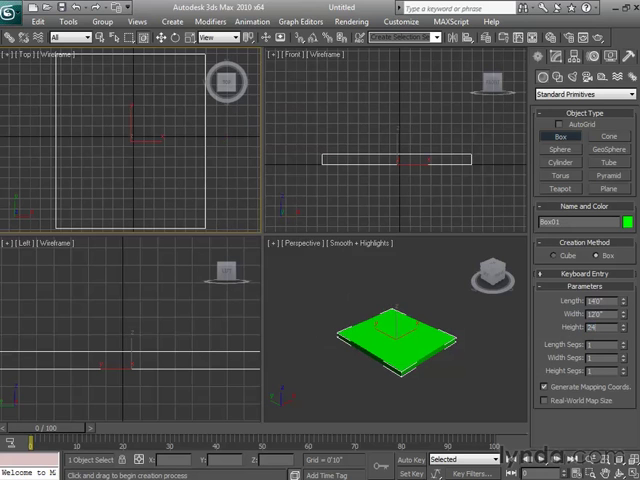